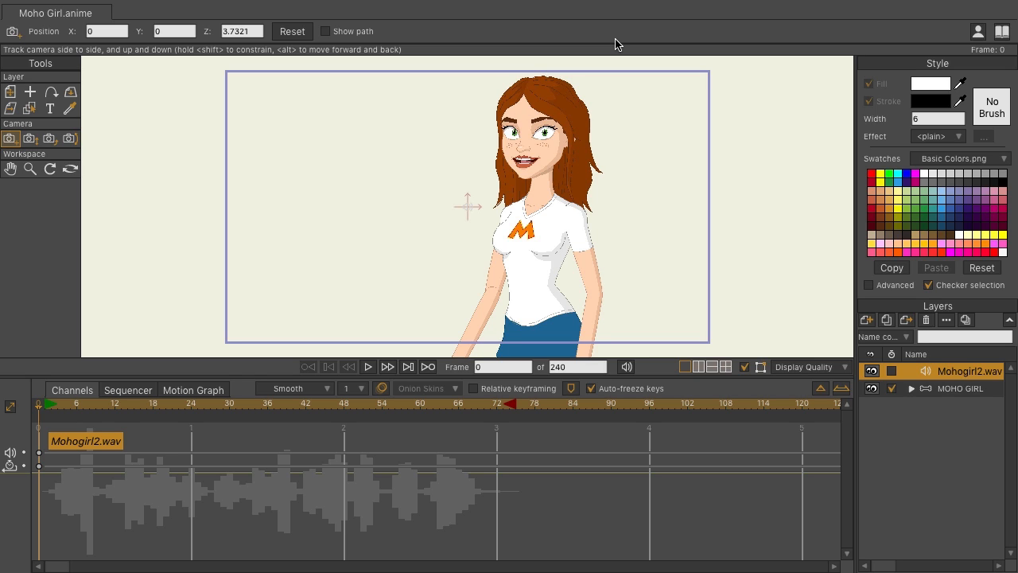
{"action": "mouse_move", "coordinate": [767, 229]}
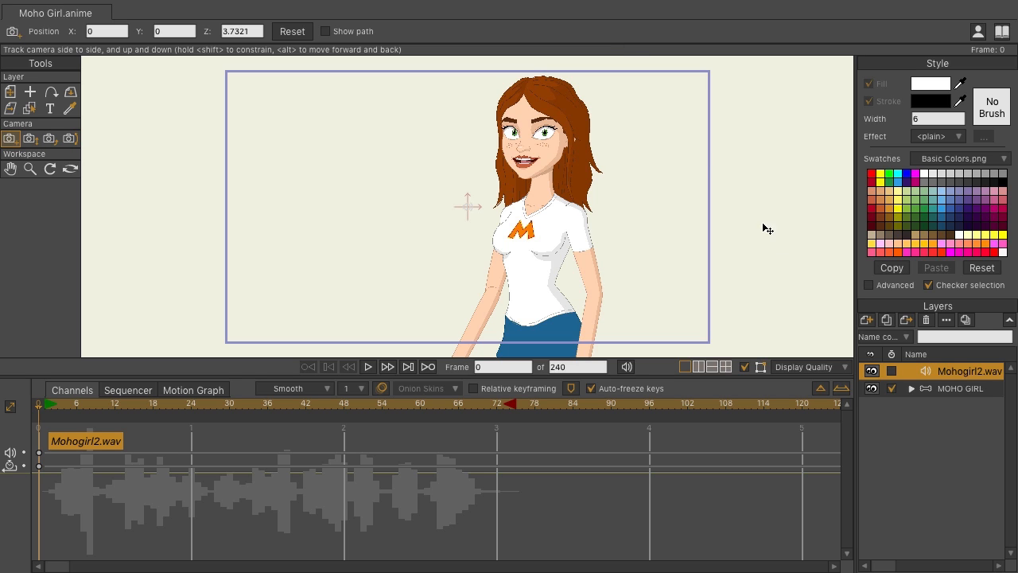
Step: Expand the MOHO GIRL layer group to reveal the HEAD parts (F.EYE, B.EYE, MOUTH)
{"action": "left_click", "coordinate": [910, 388]}
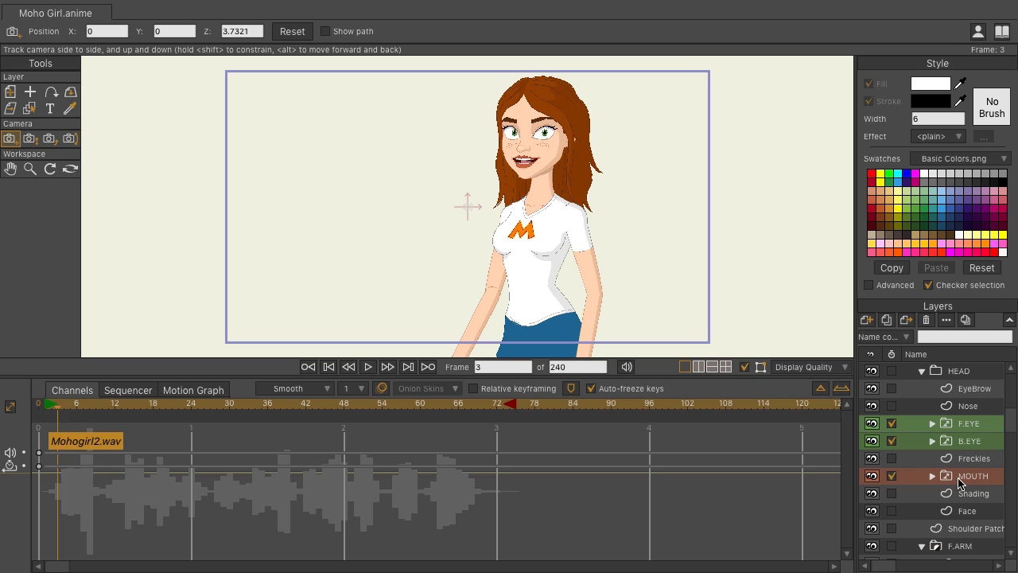
Step: Activate the MOUTH switch layer and set it to the AI shape from its switch list
{"action": "right_click", "coordinate": [974, 475]}
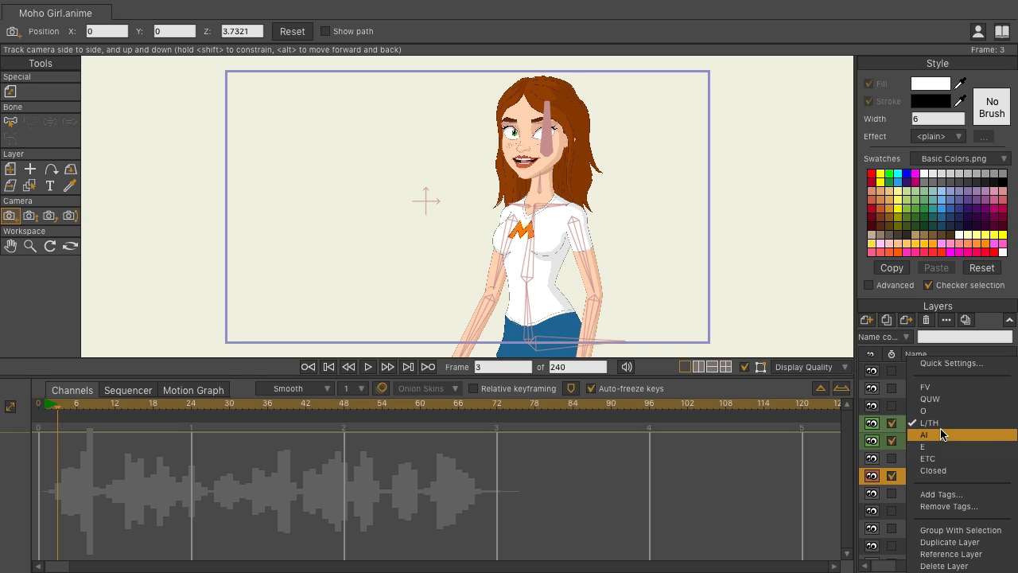
{"action": "left_click", "coordinate": [941, 434]}
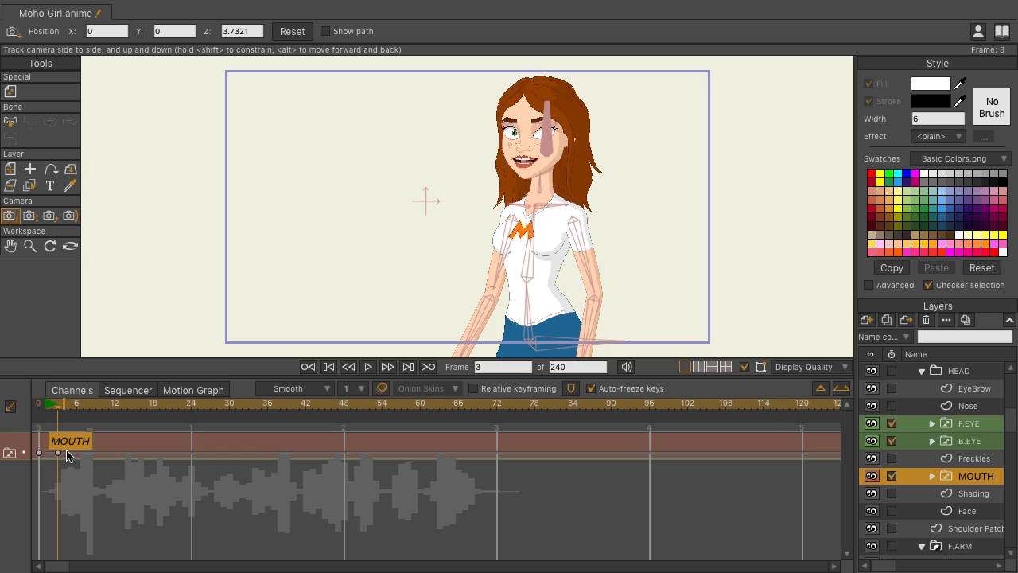
{"action": "mouse_move", "coordinate": [151, 462]}
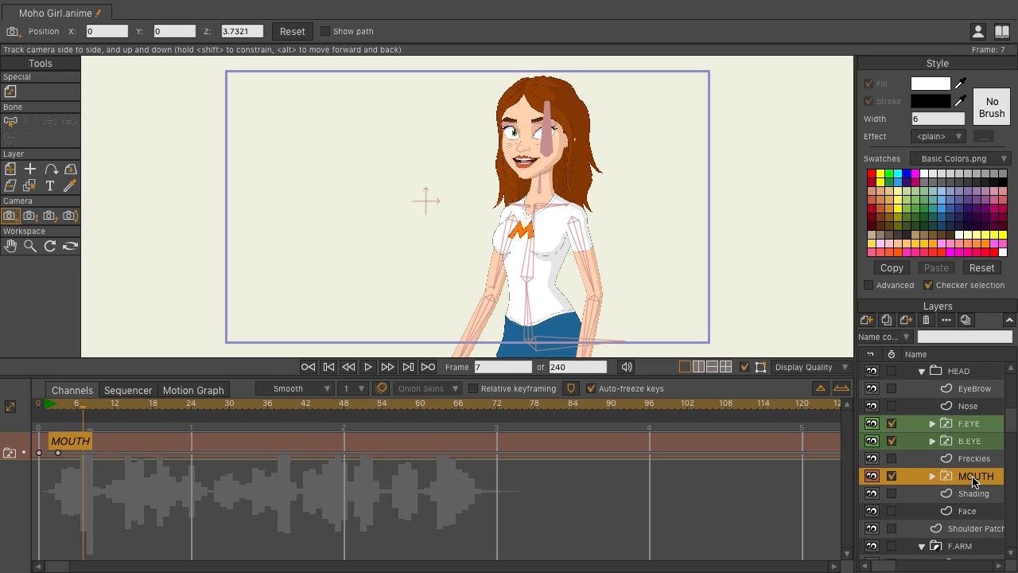
{"action": "right_click", "coordinate": [977, 475]}
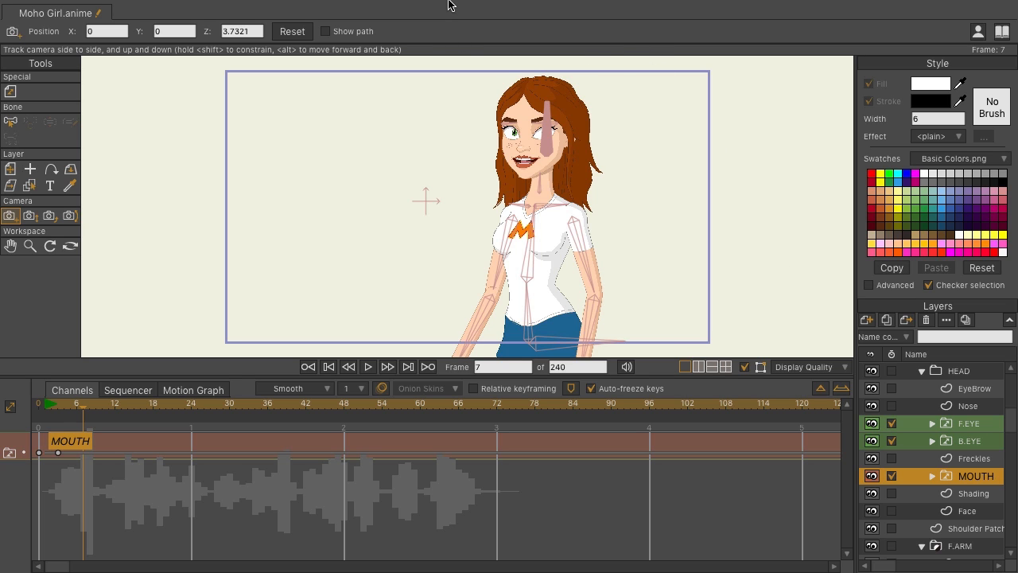
Step: Show the Switch Selection window and preview the F.ARM hand, MOUTH and Freckles layers in it
{"action": "left_click", "coordinate": [414, 10]}
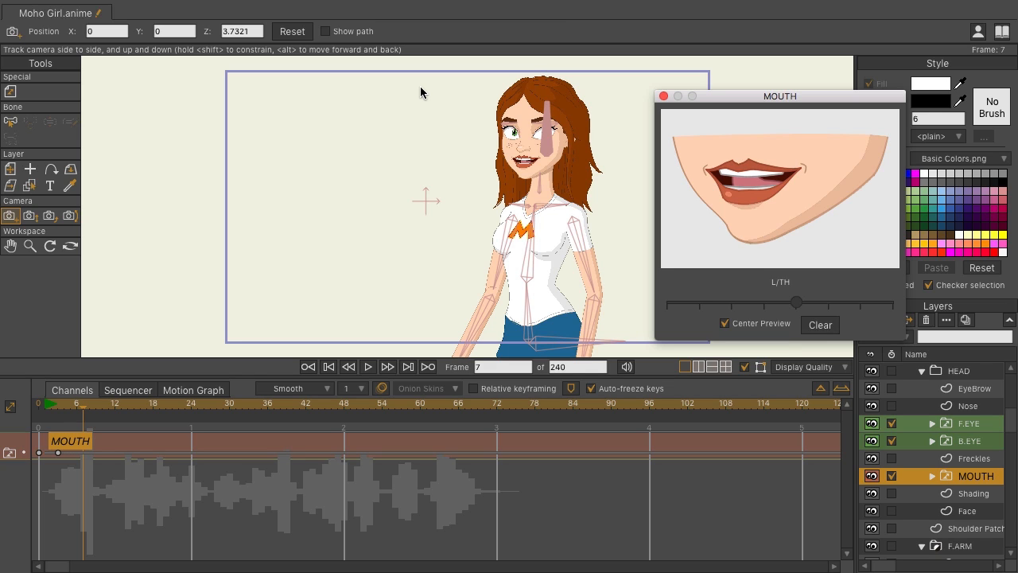
{"action": "left_click", "coordinate": [970, 423]}
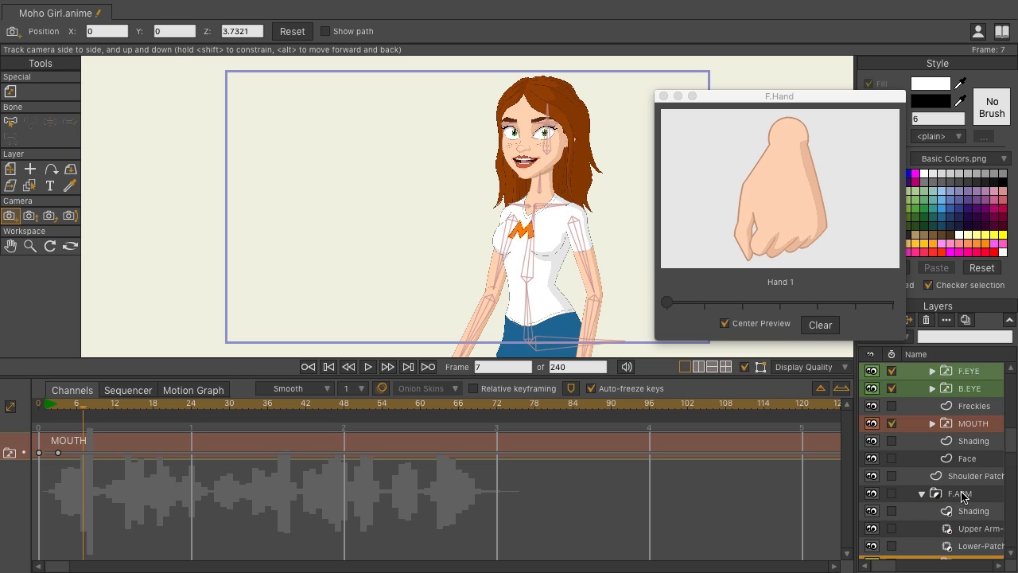
{"action": "left_click", "coordinate": [977, 423]}
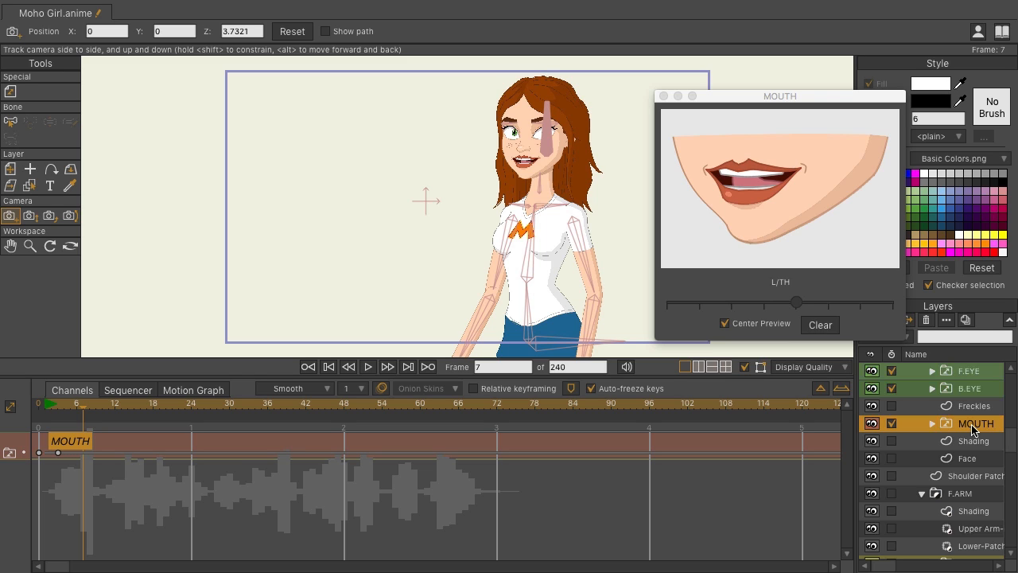
{"action": "left_click", "coordinate": [977, 406]}
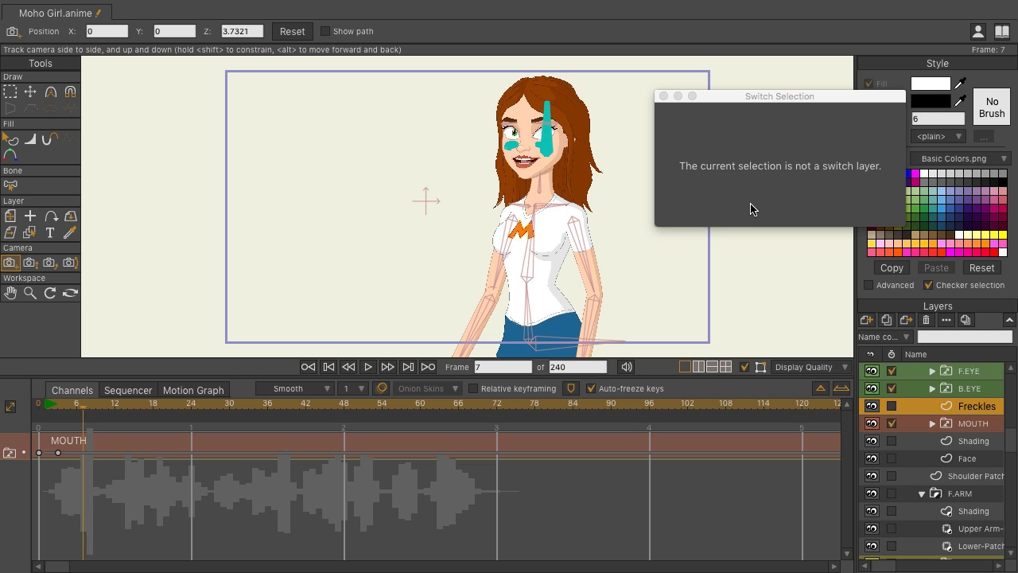
{"action": "mouse_move", "coordinate": [964, 407]}
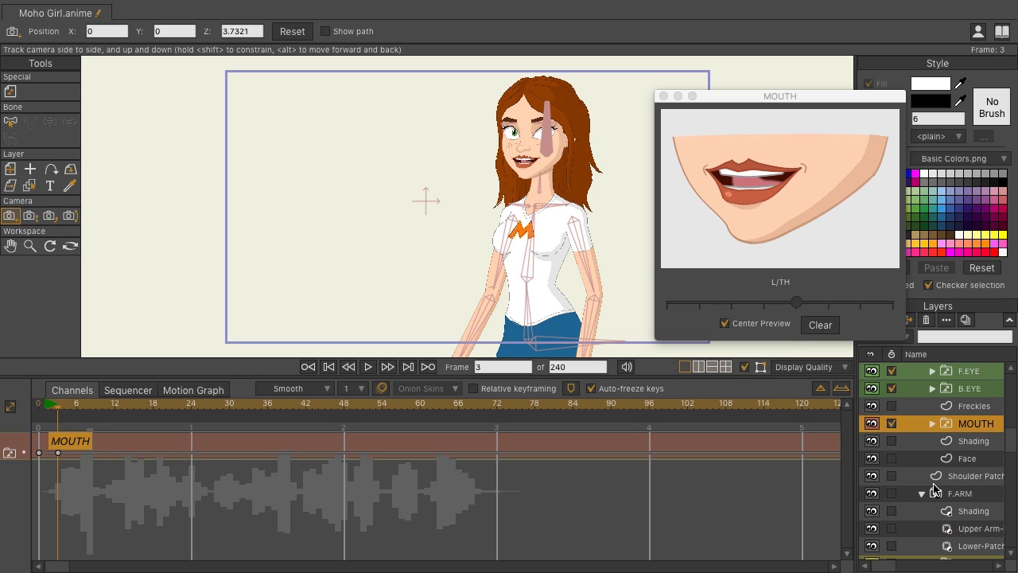
Step: Key the MOUTH shapes AI, E, L/TH, AI, ETC, L/TH, Closed, AI along the early audio frames
{"action": "left_click", "coordinate": [388, 366]}
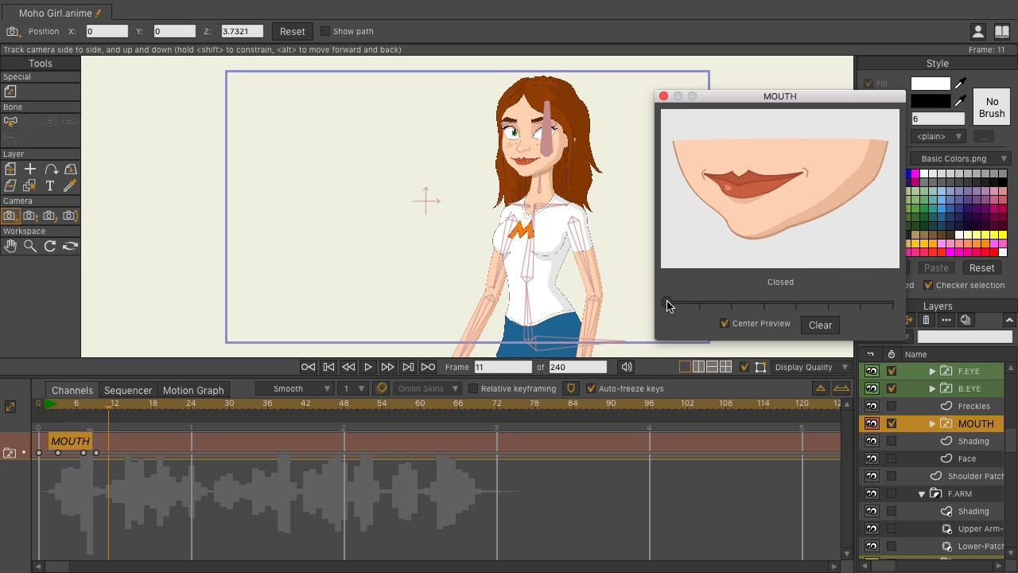
{"action": "left_click_drag", "start_coordinate": [671, 302], "coordinate": [730, 302]}
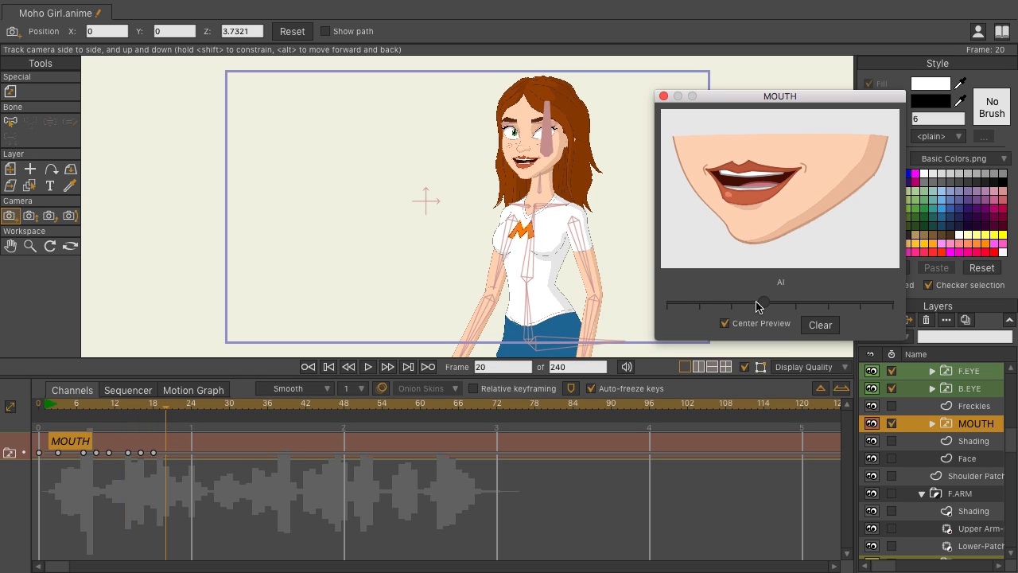
{"action": "left_click_drag", "start_coordinate": [764, 302], "coordinate": [731, 302]}
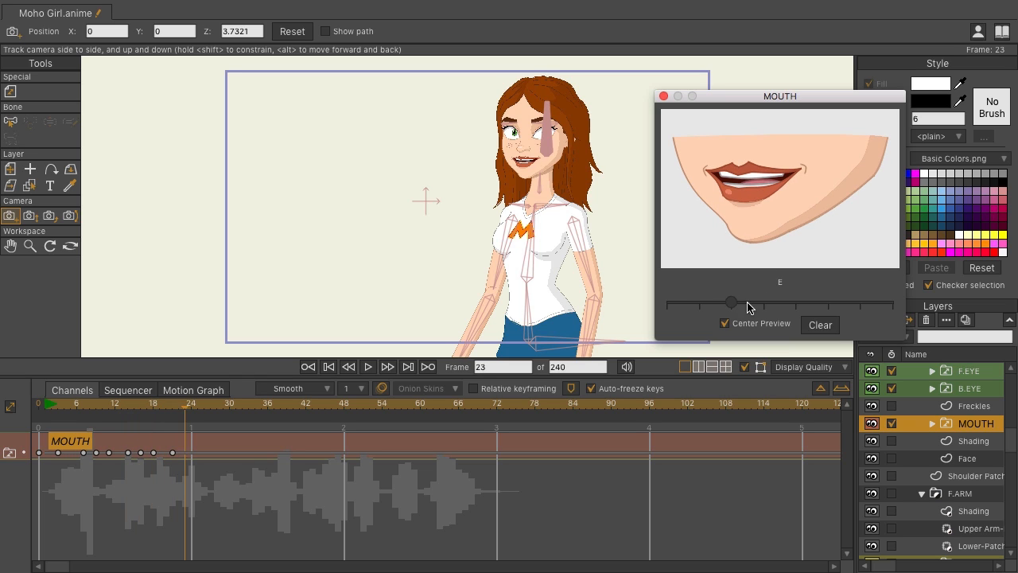
{"action": "left_click_drag", "start_coordinate": [730, 302], "coordinate": [699, 302]}
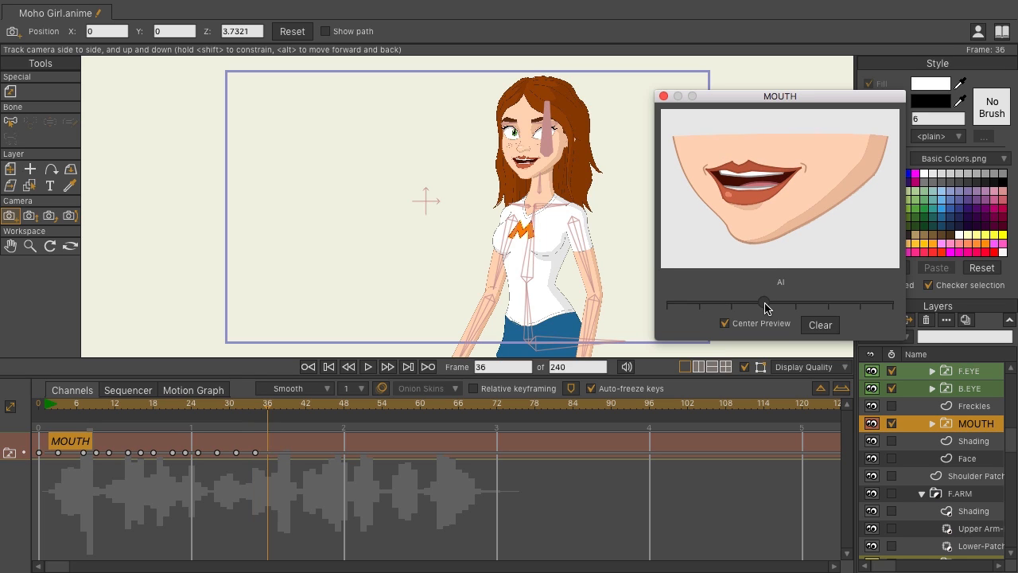
{"action": "left_click_drag", "start_coordinate": [763, 302], "coordinate": [795, 302]}
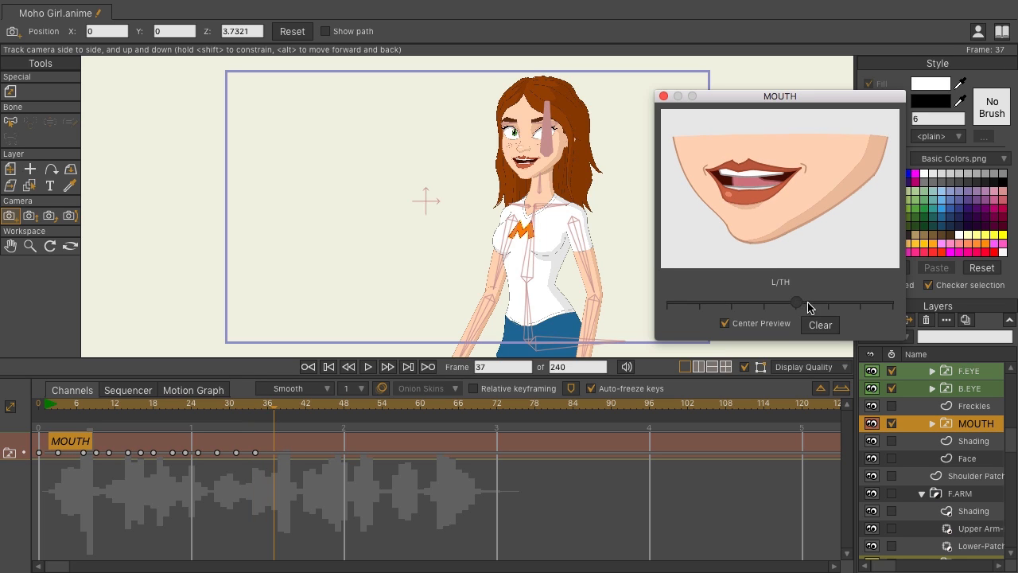
{"action": "left_click_drag", "start_coordinate": [796, 303], "coordinate": [859, 304]}
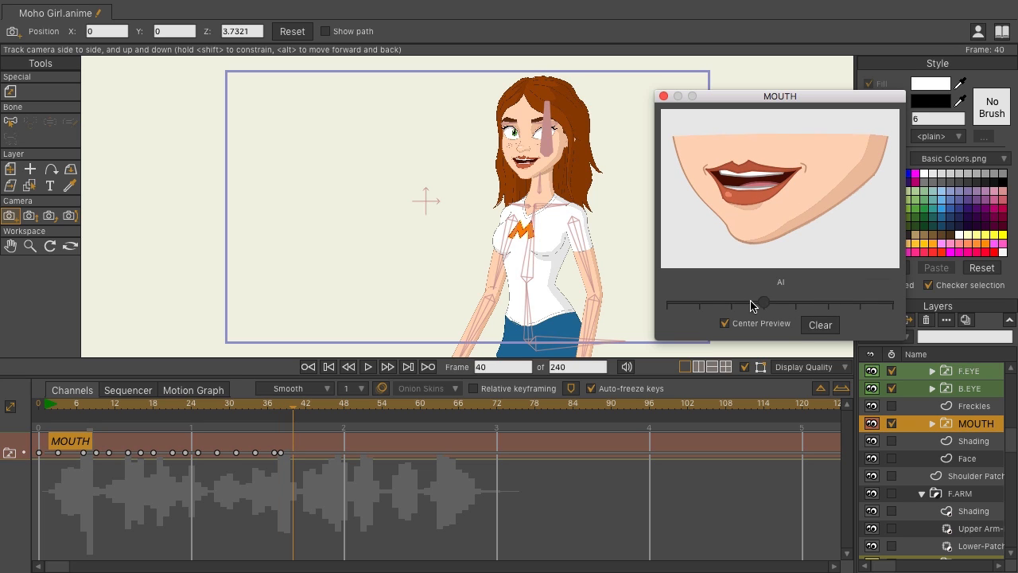
{"action": "left_click_drag", "start_coordinate": [760, 302], "coordinate": [698, 305]}
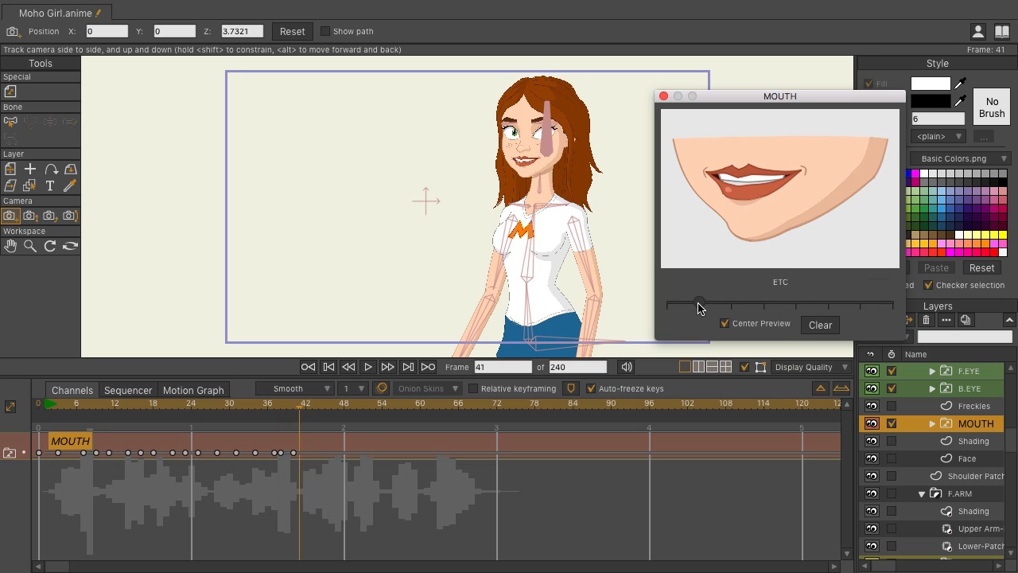
{"action": "left_click_drag", "start_coordinate": [698, 304], "coordinate": [798, 304]}
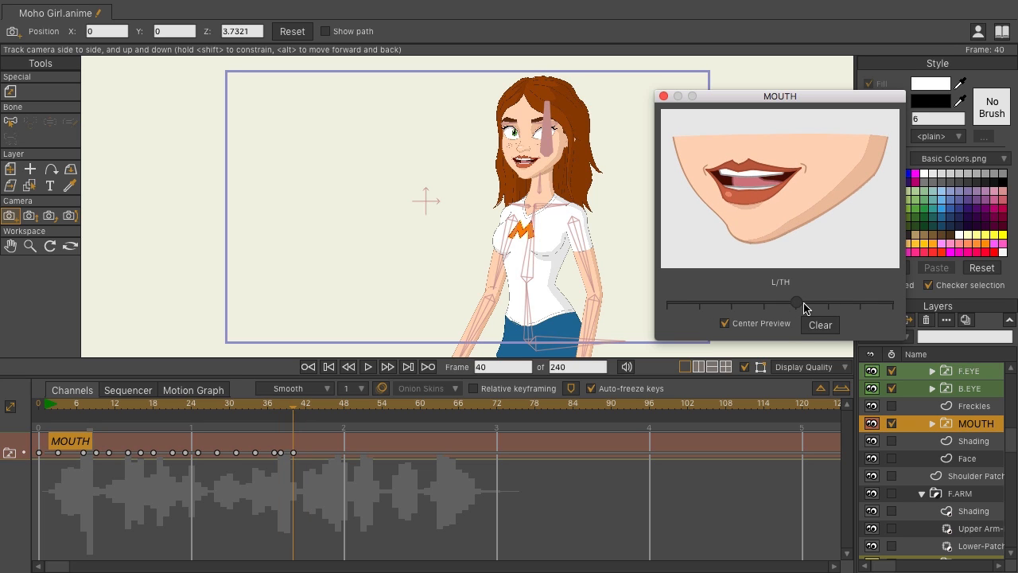
{"action": "left_click_drag", "start_coordinate": [799, 302], "coordinate": [666, 303]}
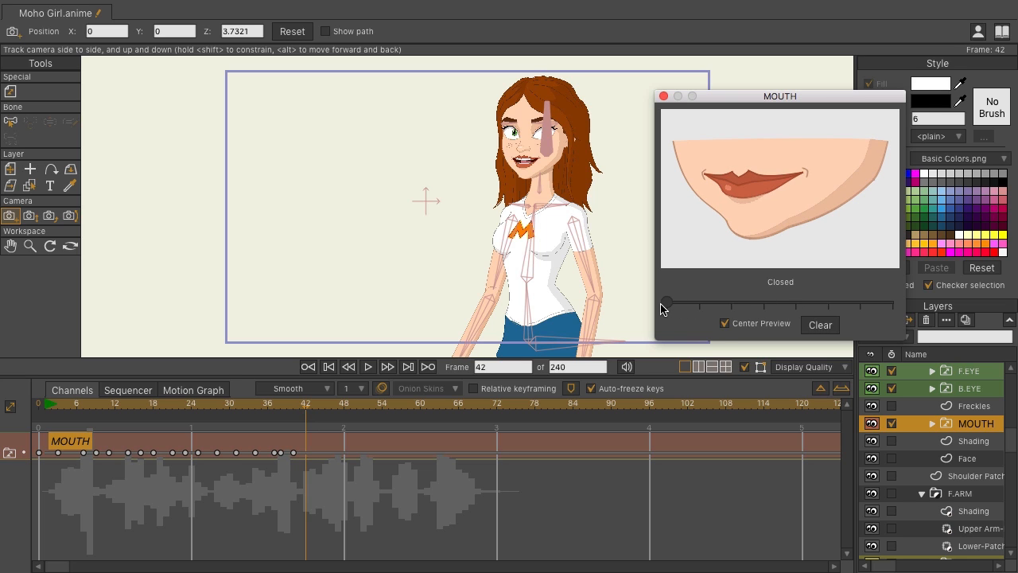
{"action": "left_click_drag", "start_coordinate": [666, 302], "coordinate": [767, 303]}
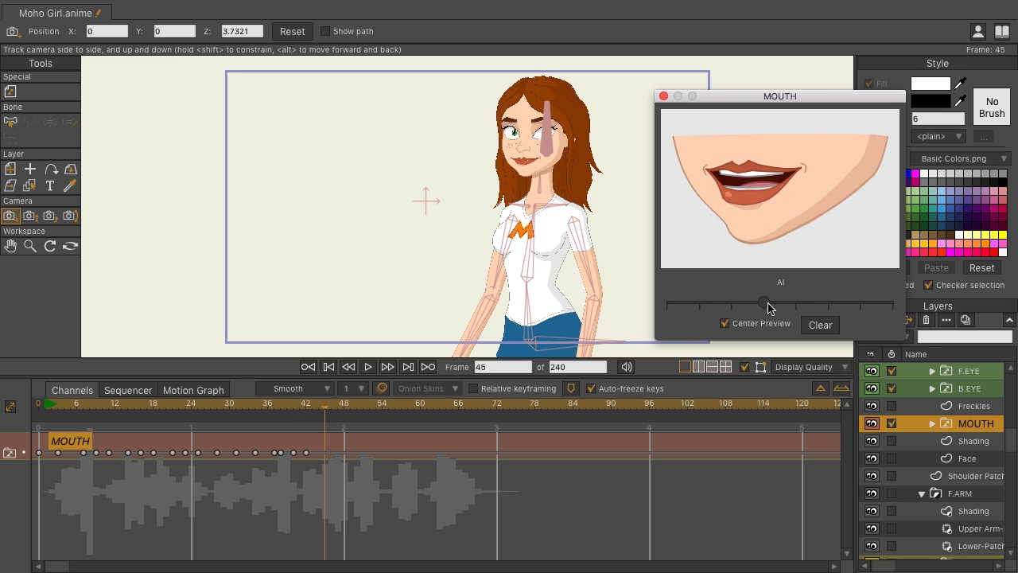
Step: Key the remaining MOUTH shapes O, AI, E, O, ETC, L/TH, AI, FV up to about frame 72
{"action": "left_click_drag", "start_coordinate": [767, 301], "coordinate": [827, 301]}
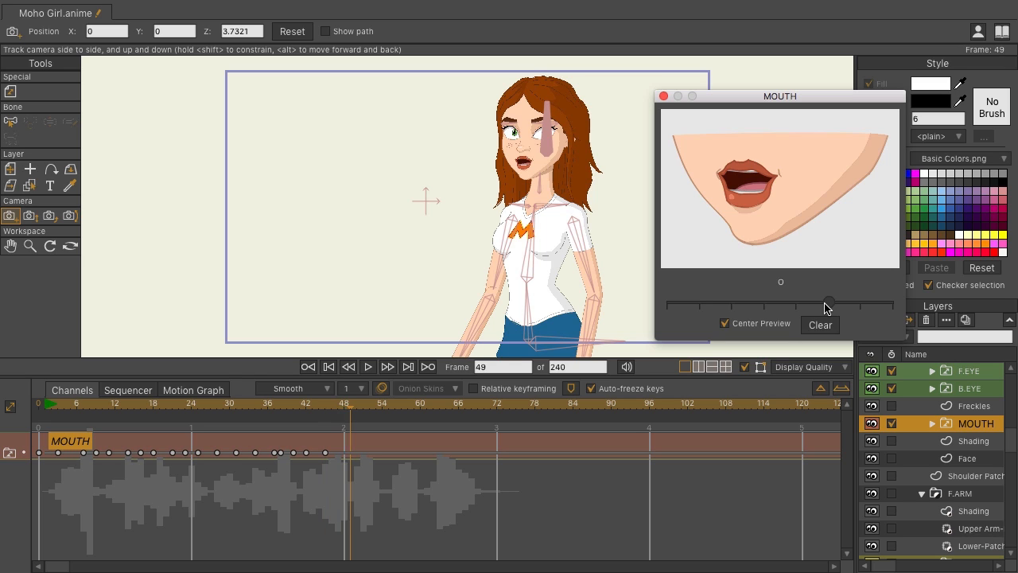
{"action": "left_click_drag", "start_coordinate": [827, 302], "coordinate": [764, 302]}
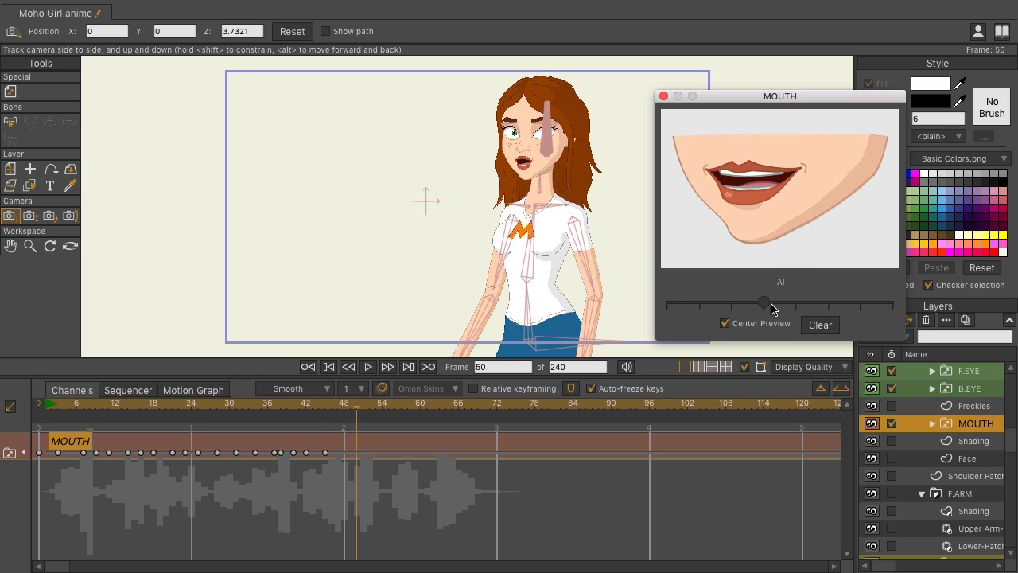
{"action": "left_click_drag", "start_coordinate": [763, 302], "coordinate": [830, 305]}
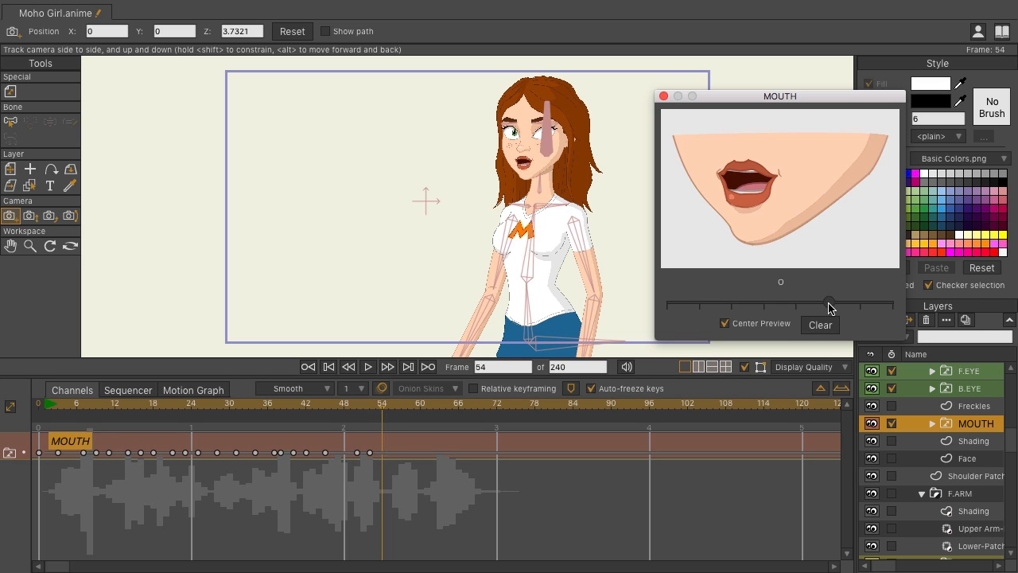
{"action": "left_click_drag", "start_coordinate": [827, 302], "coordinate": [728, 302]}
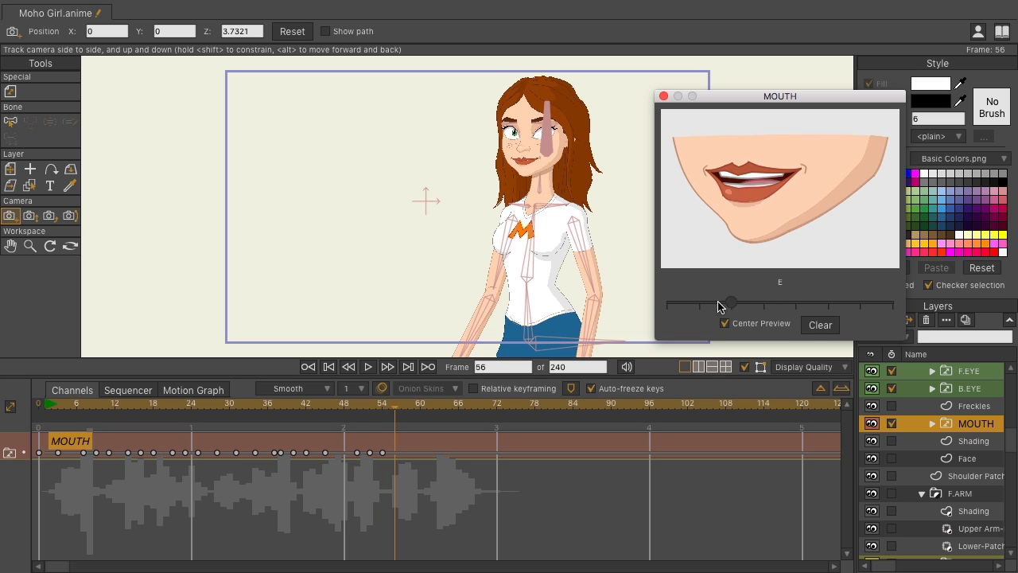
{"action": "left_click_drag", "start_coordinate": [732, 303], "coordinate": [828, 302]}
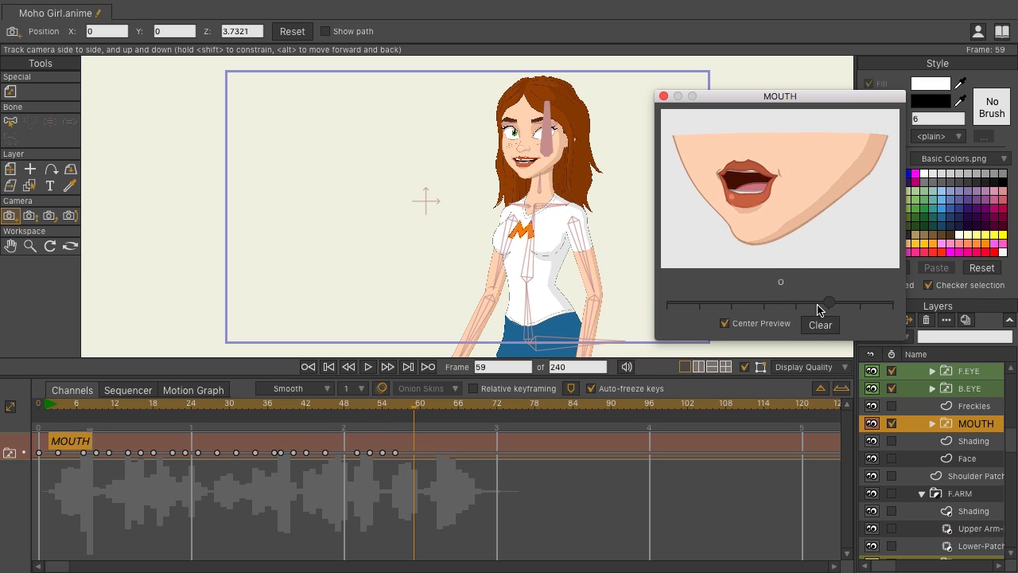
{"action": "left_click_drag", "start_coordinate": [830, 302], "coordinate": [698, 303]}
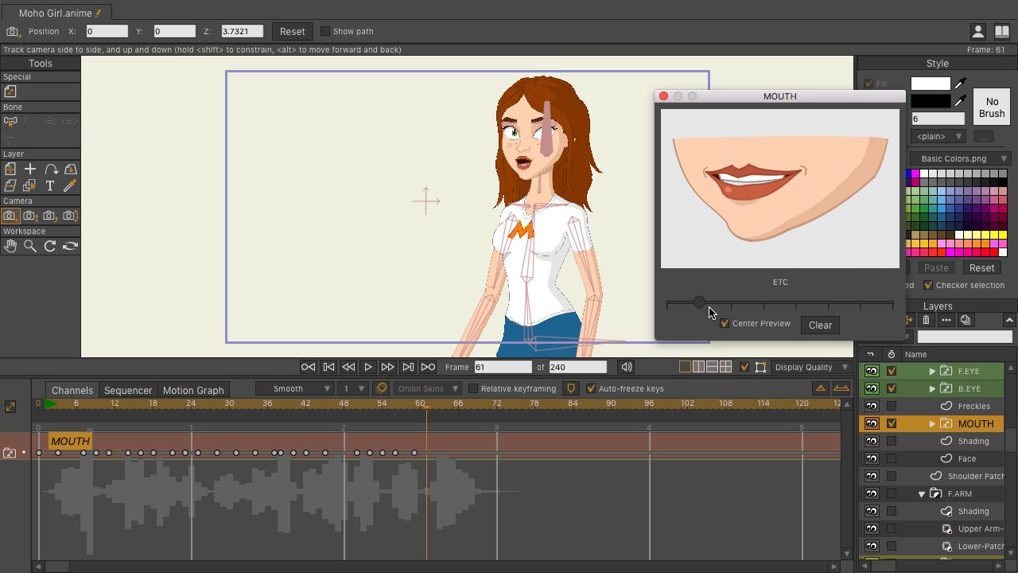
{"action": "left_click_drag", "start_coordinate": [700, 303], "coordinate": [795, 302]}
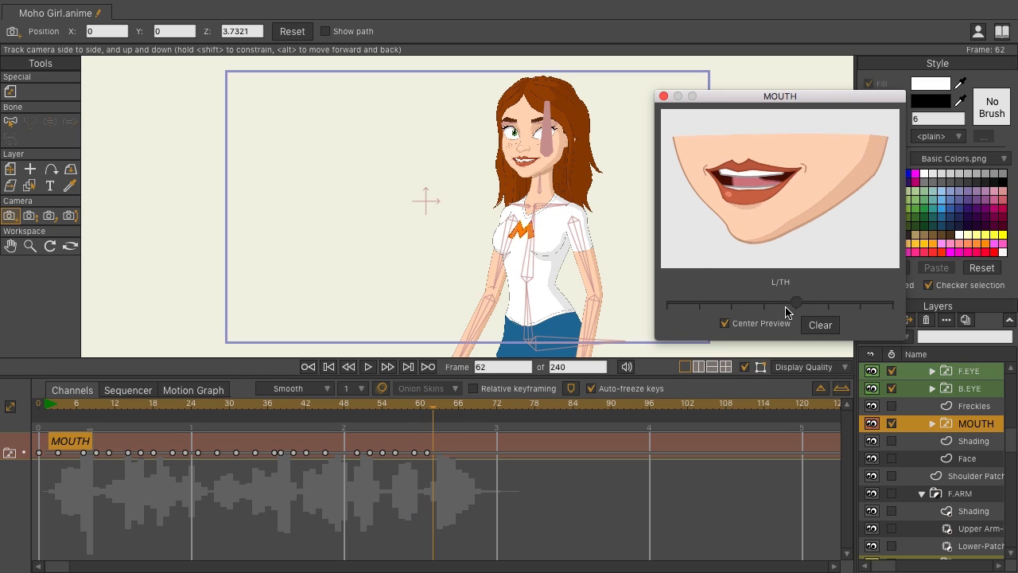
{"action": "left_click_drag", "start_coordinate": [795, 301], "coordinate": [861, 301]}
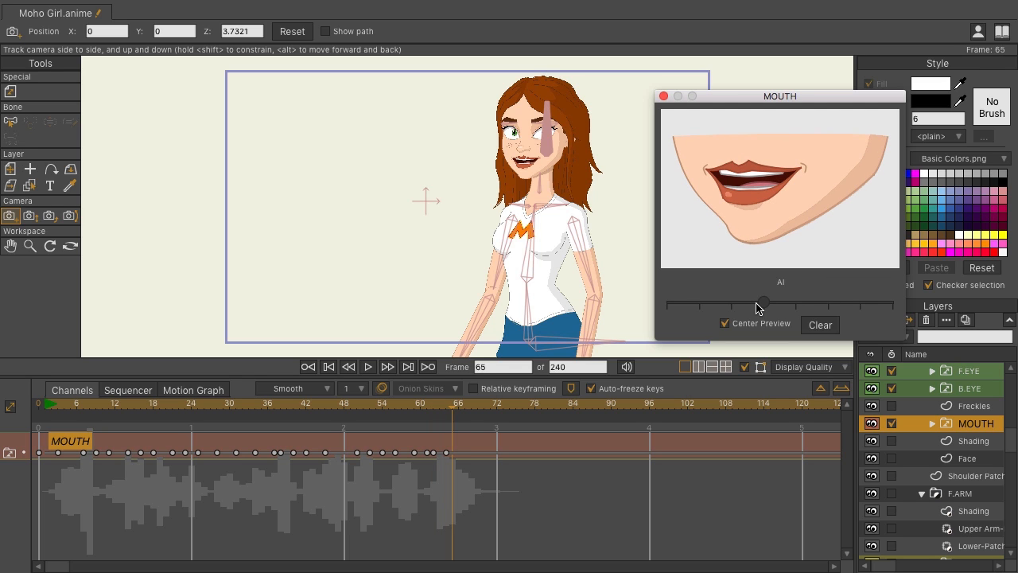
{"action": "left_click_drag", "start_coordinate": [764, 302], "coordinate": [827, 302]}
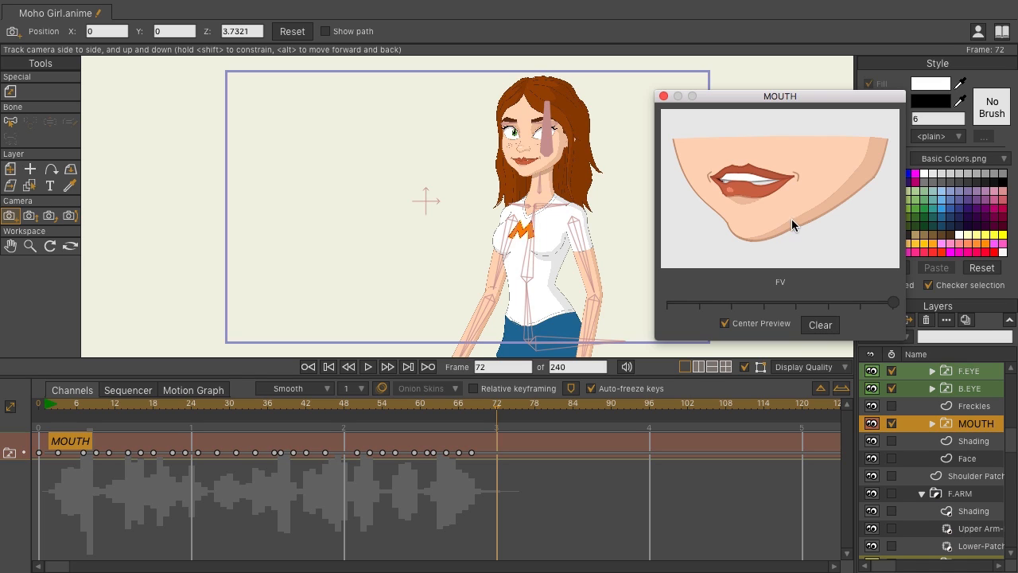
{"action": "mouse_move", "coordinate": [801, 212]}
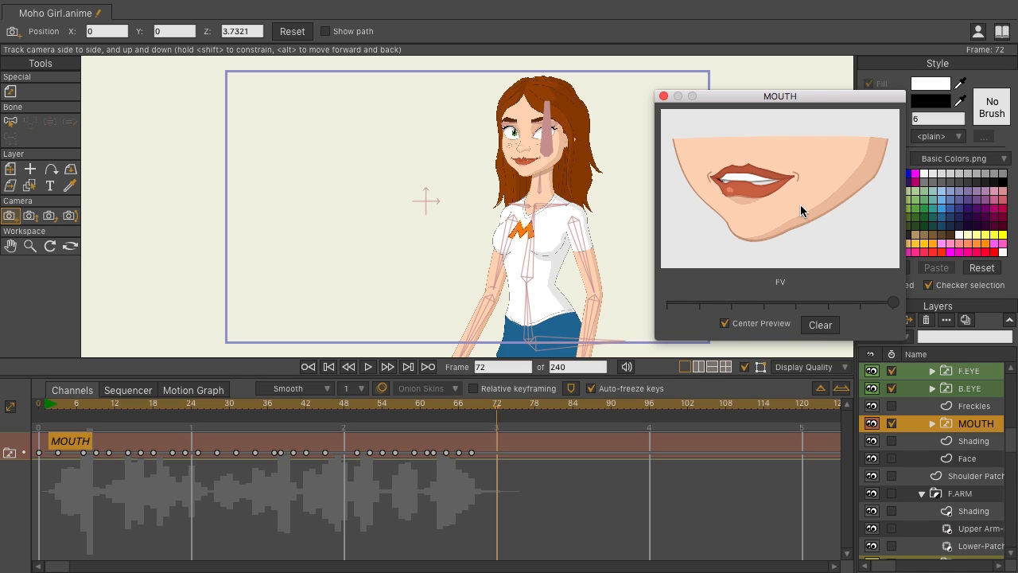
{"action": "mouse_move", "coordinate": [735, 332]}
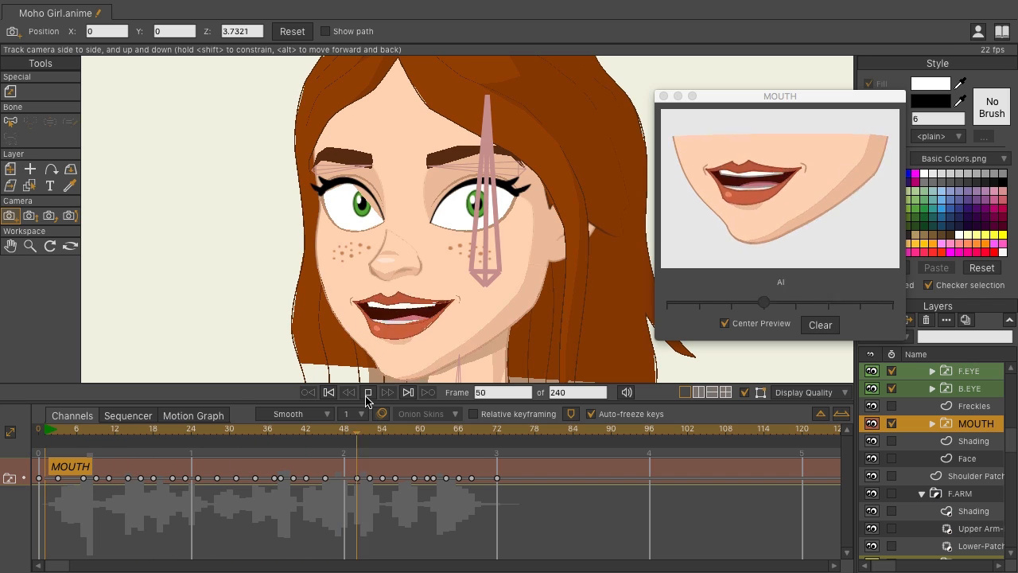
{"action": "left_click", "coordinate": [369, 391]}
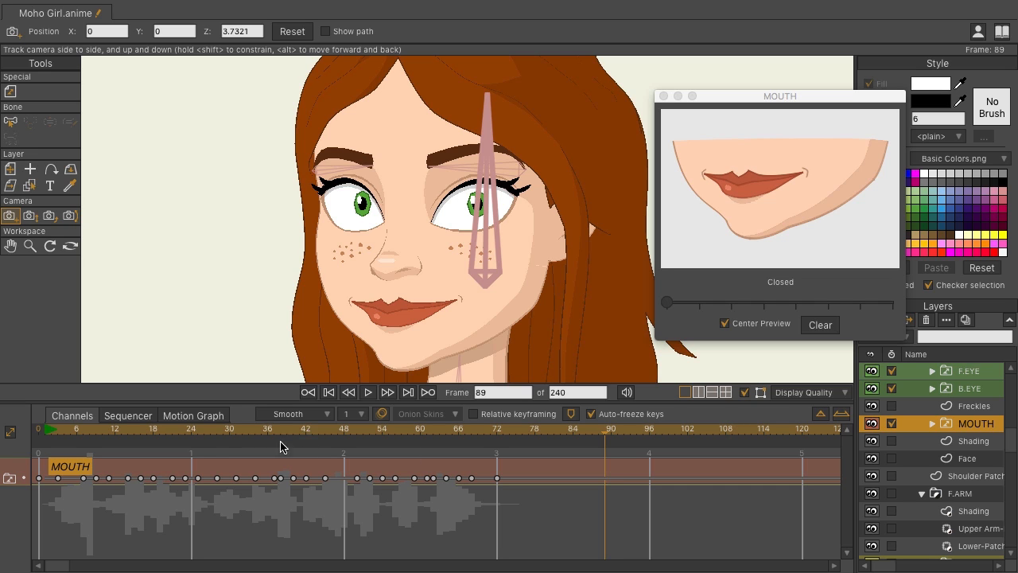
{"action": "left_click", "coordinate": [167, 429]}
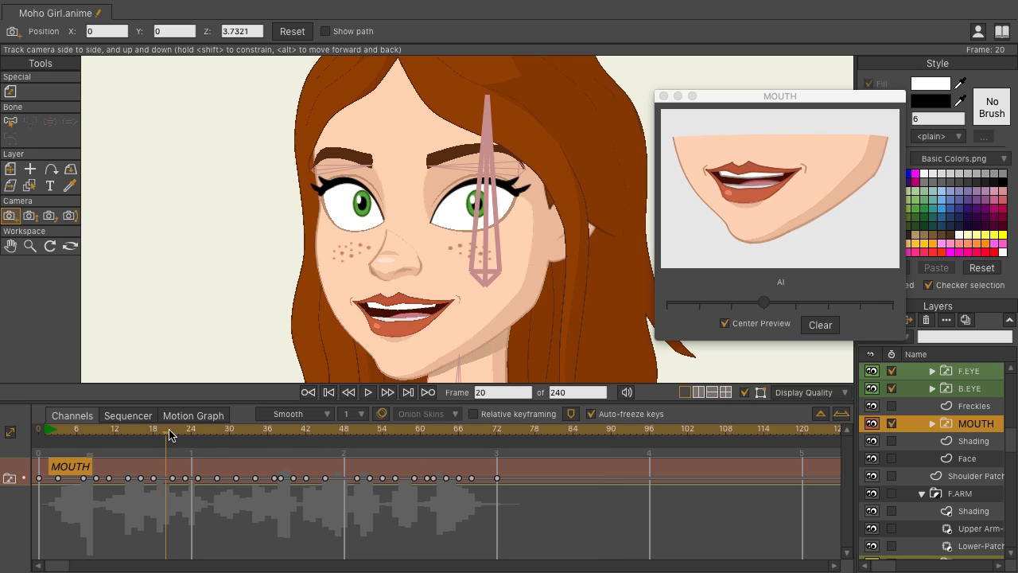
{"action": "left_click", "coordinate": [267, 429]}
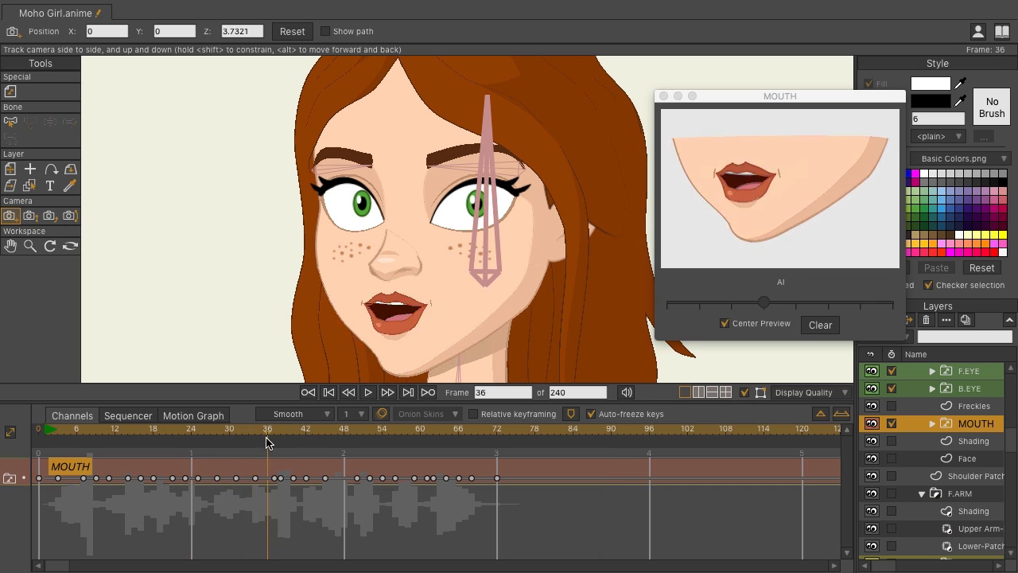
{"action": "left_click", "coordinate": [388, 391]}
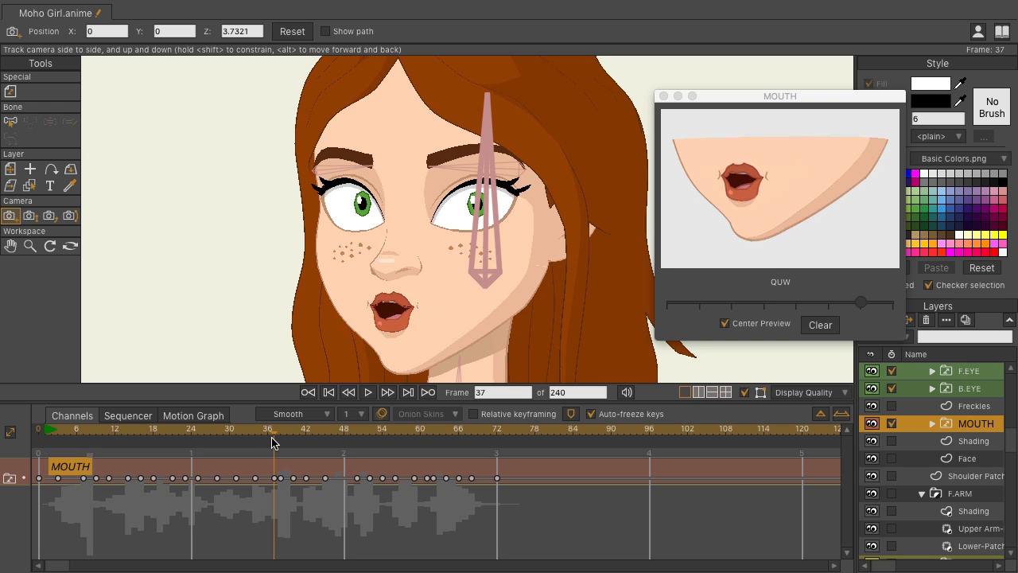
{"action": "mouse_move", "coordinate": [947, 395]}
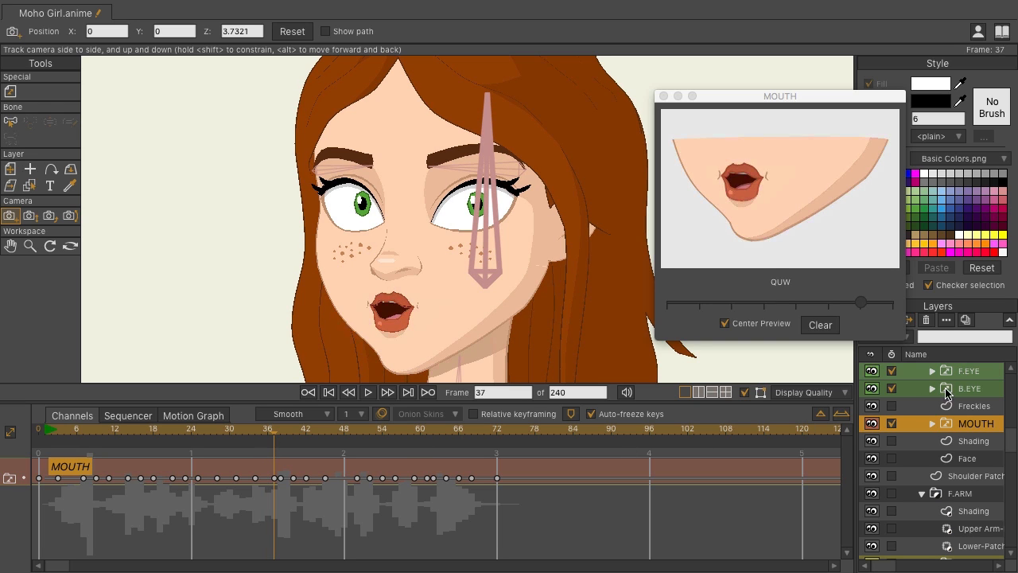
Step: Set Closed/Open blink keys on the F.EYE and B.EYE layers, eyes shut at frame 45
{"action": "left_click", "coordinate": [976, 369]}
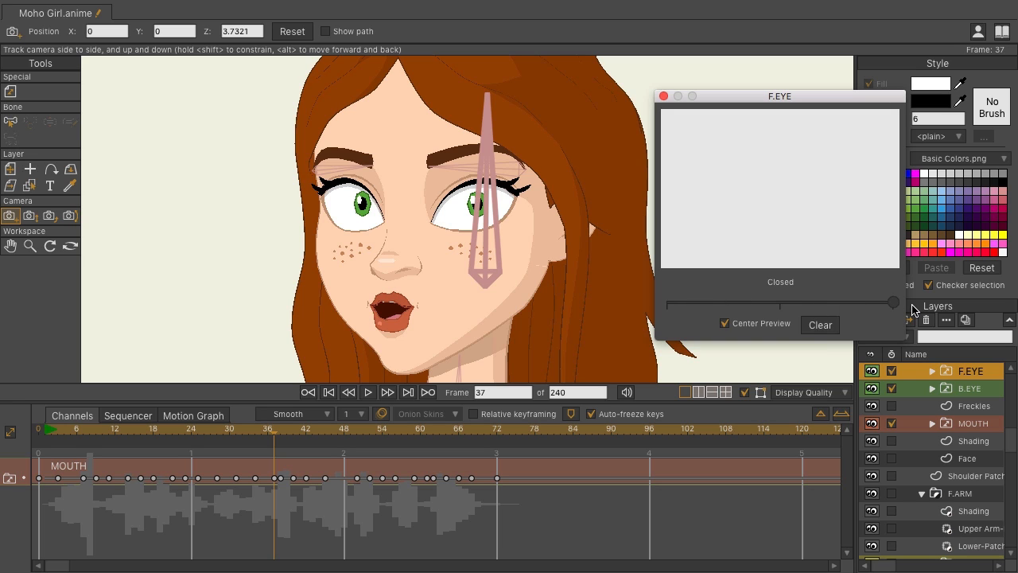
{"action": "left_click", "coordinate": [971, 388]}
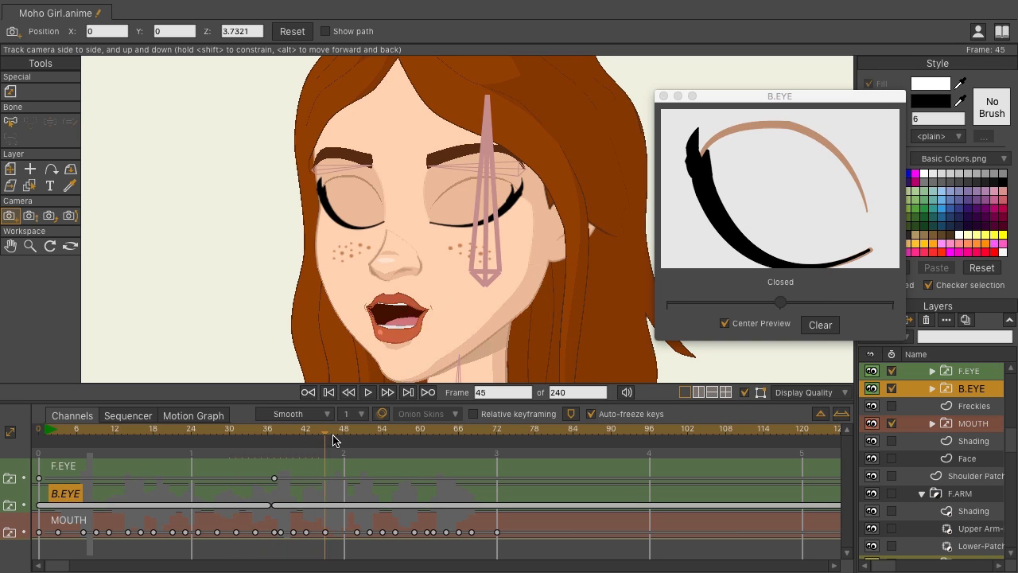
{"action": "left_click", "coordinate": [256, 428]}
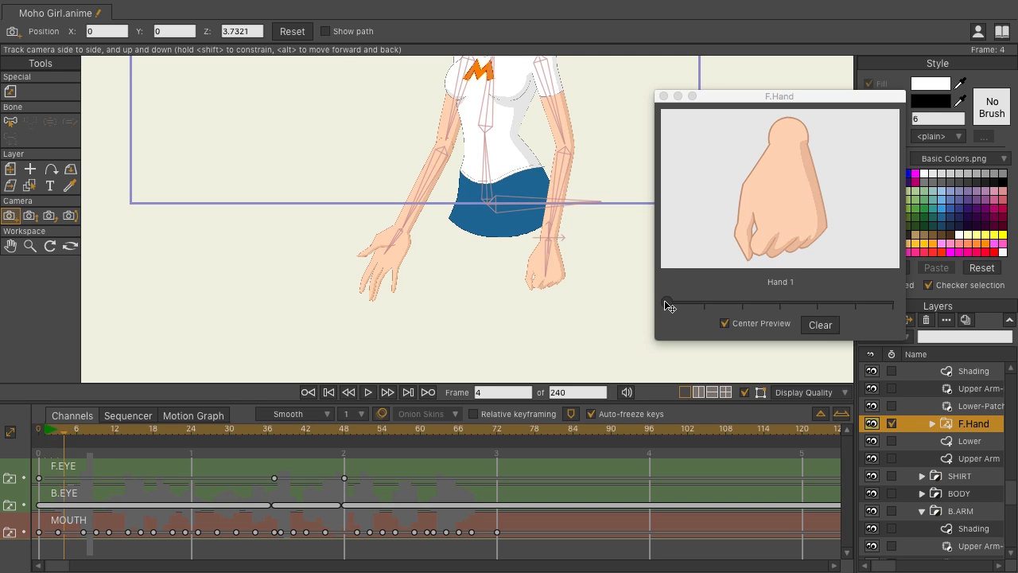
Step: Key the F.Hand poses Hand 2, Hand 6, Hand 5, Hand 2, Hand 7 over the first 20 frames
{"action": "left_click", "coordinate": [369, 391]}
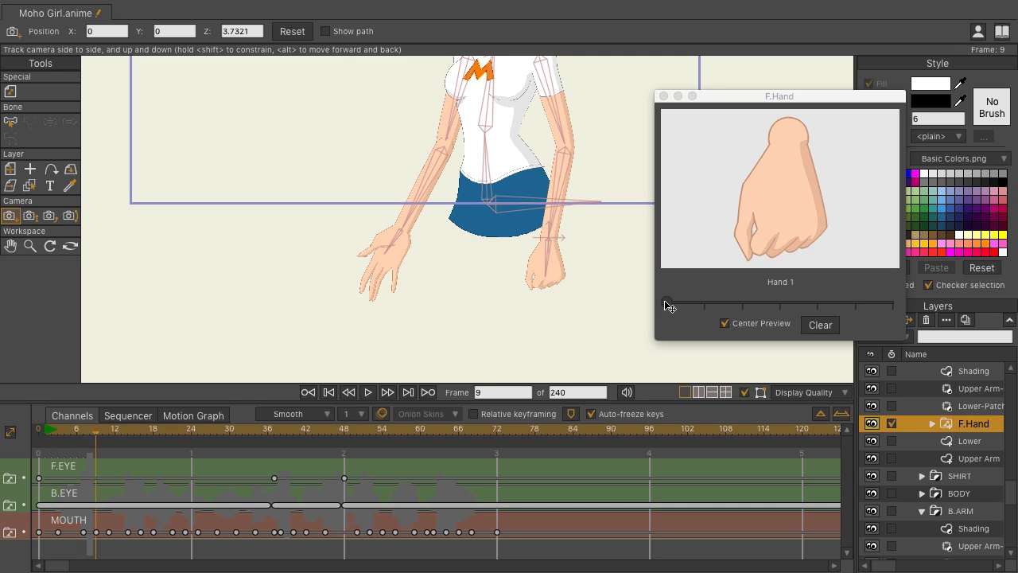
{"action": "left_click_drag", "start_coordinate": [666, 302], "coordinate": [703, 302]}
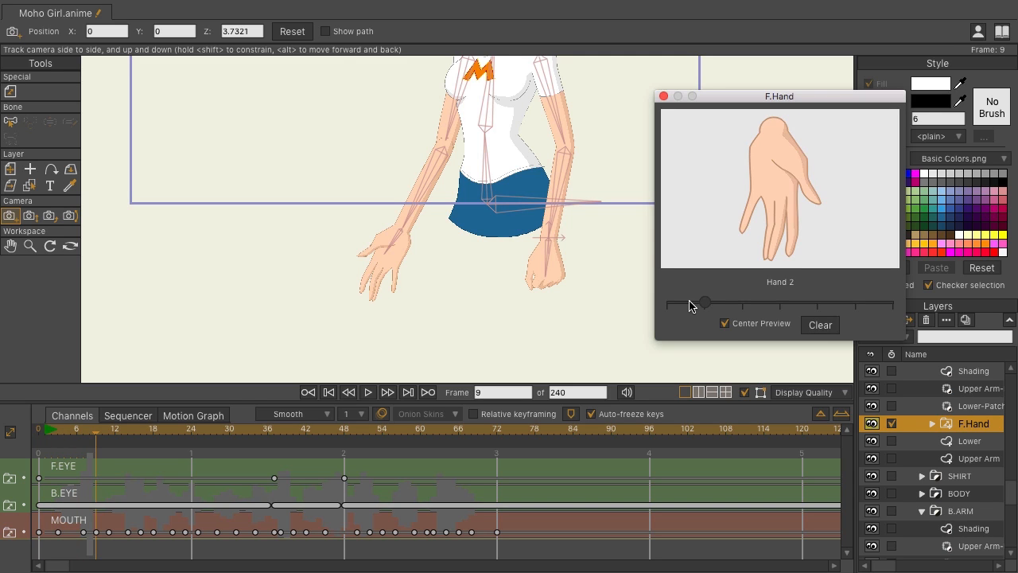
{"action": "left_click_drag", "start_coordinate": [703, 302], "coordinate": [817, 302]}
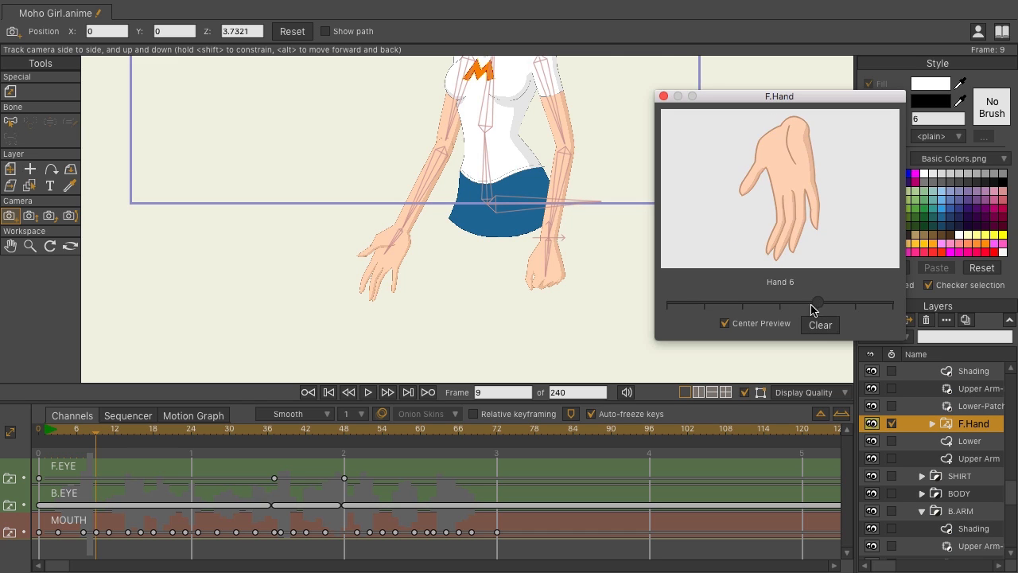
{"action": "left_click_drag", "start_coordinate": [818, 301], "coordinate": [781, 300]}
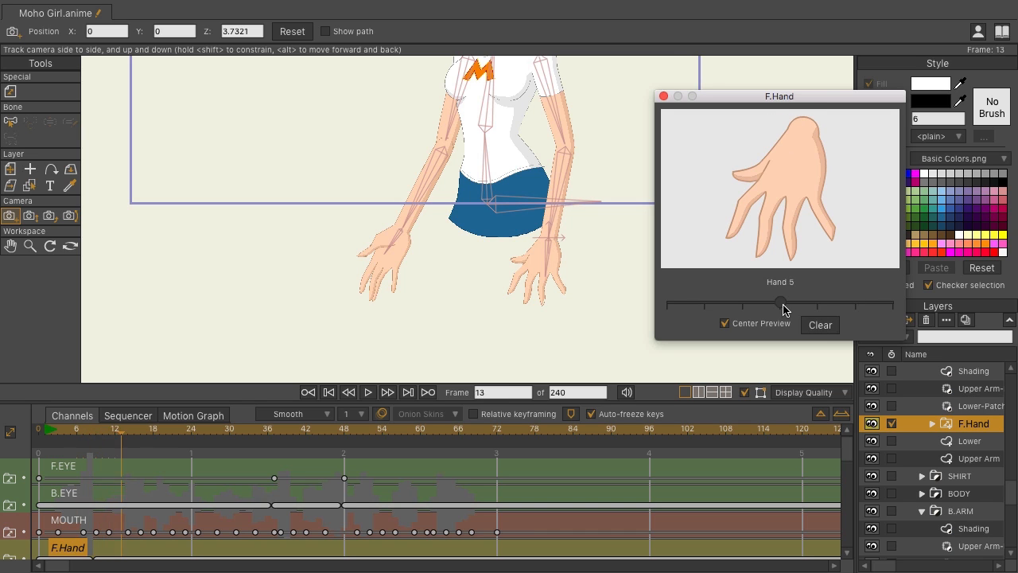
{"action": "left_click_drag", "start_coordinate": [779, 303], "coordinate": [703, 302]}
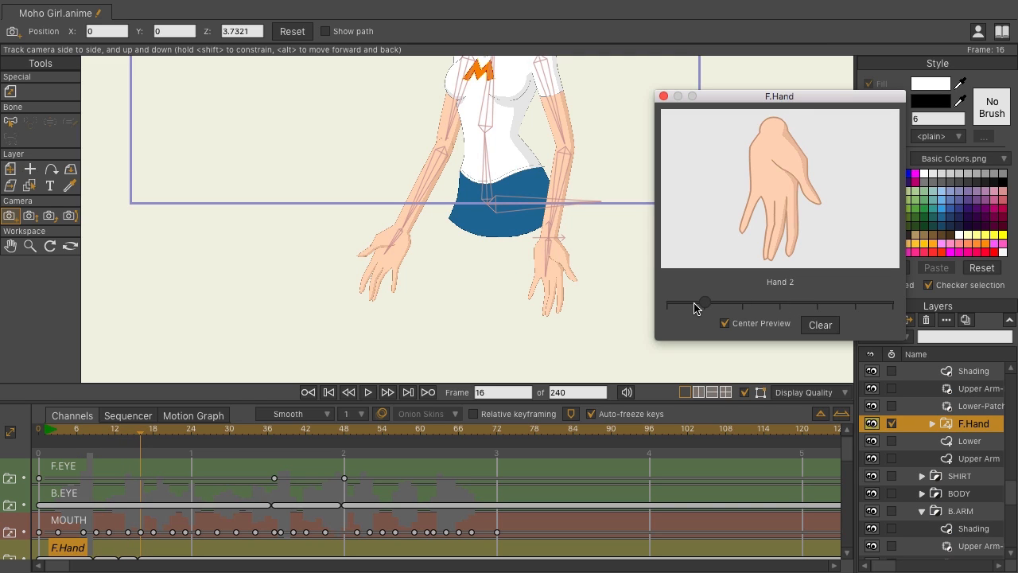
{"action": "left_click_drag", "start_coordinate": [703, 302], "coordinate": [856, 302]}
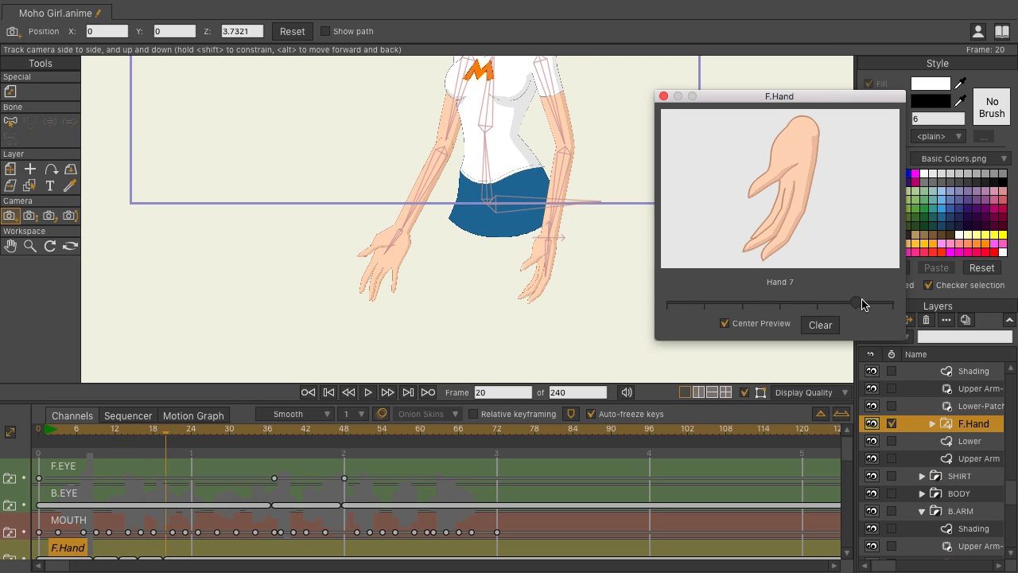